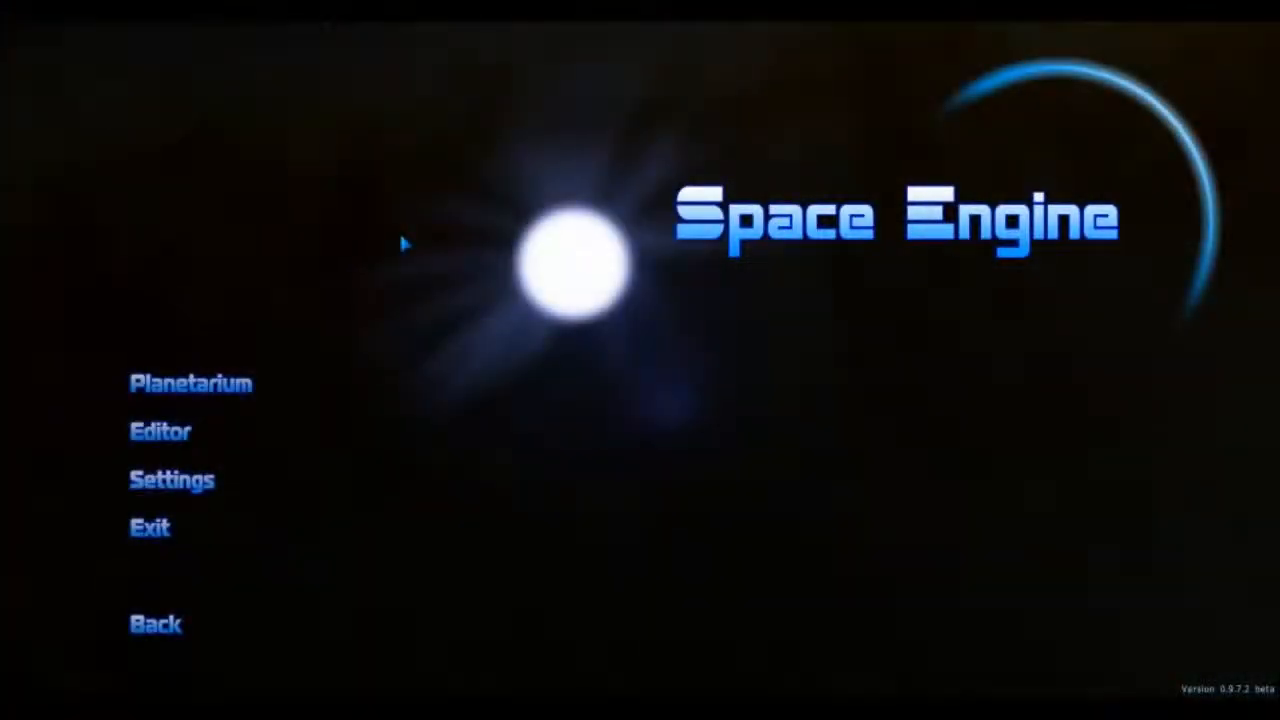
mouse_move(504, 344)
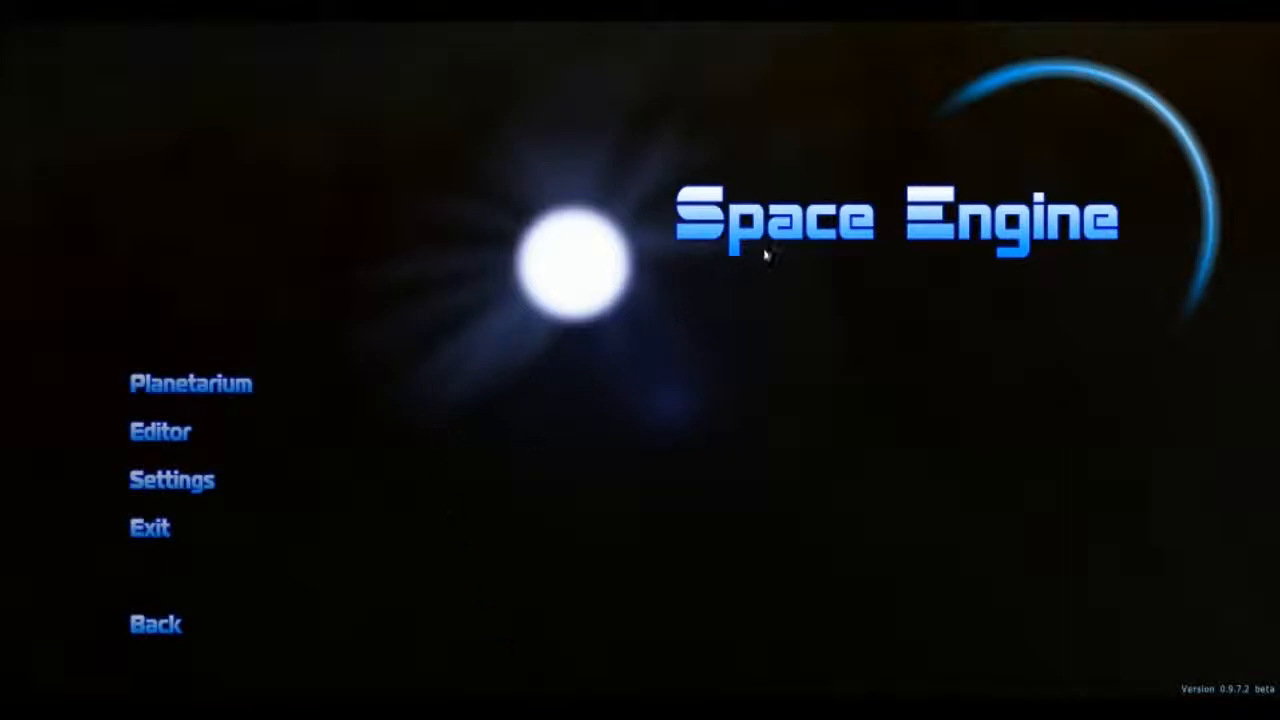
mouse_move(90, 124)
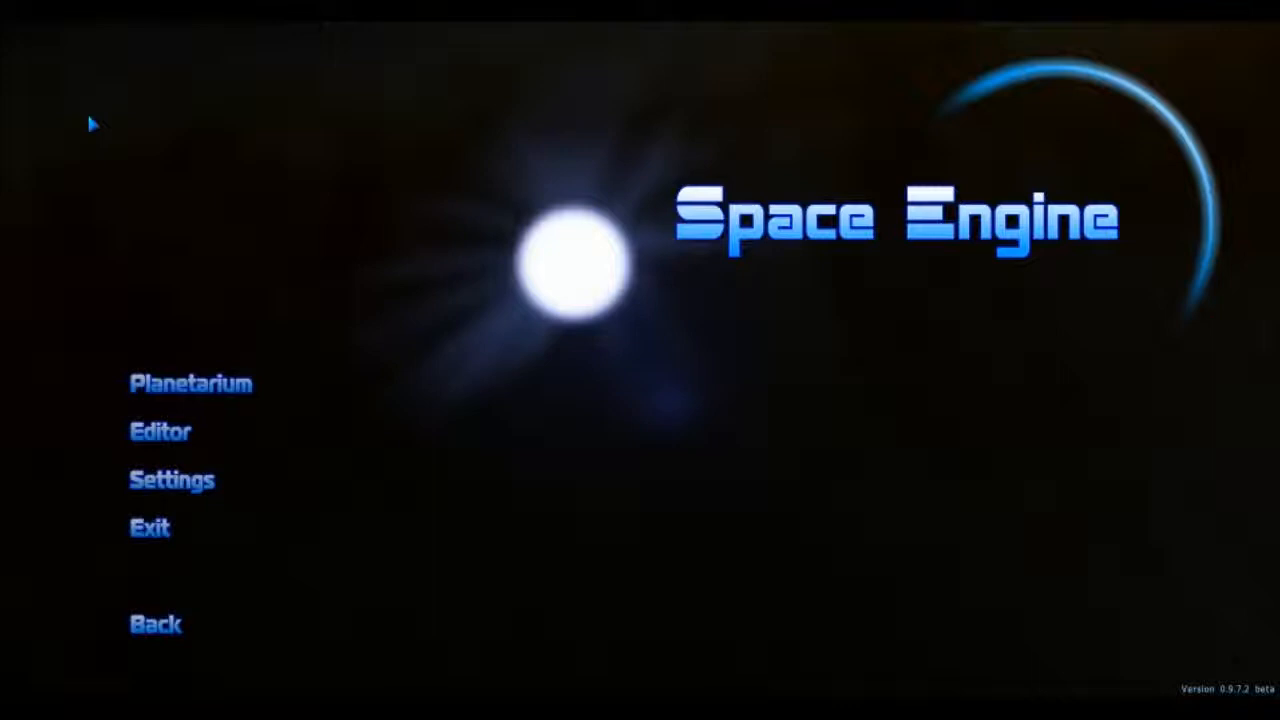
mouse_move(836, 256)
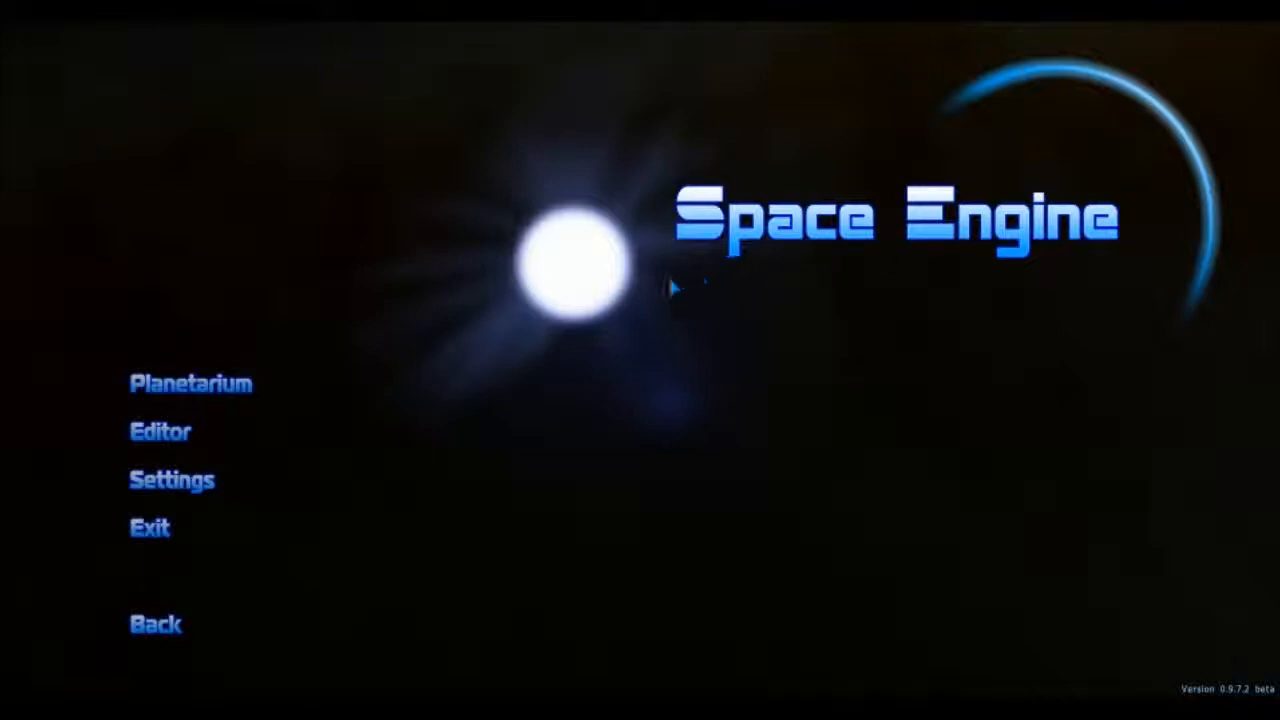
mouse_move(736, 280)
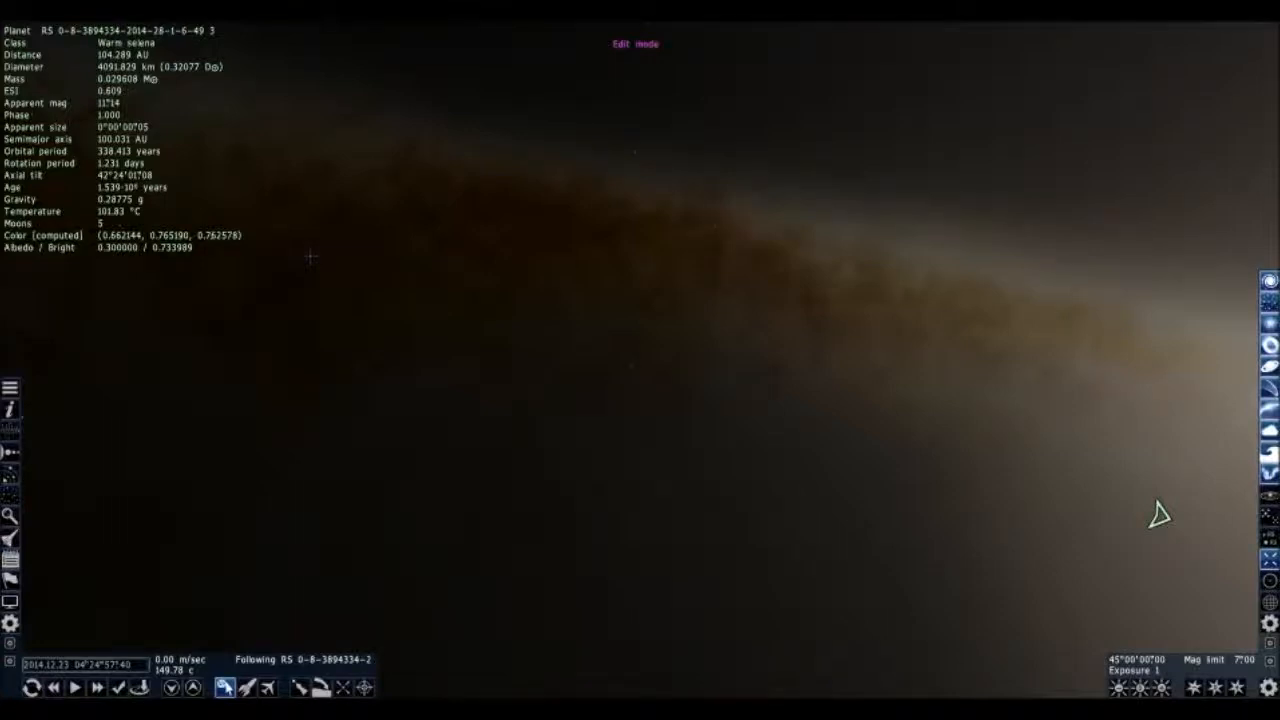
Step: Select the warm Neptune planet to show its info panel in the planetarium
left_click(310, 256)
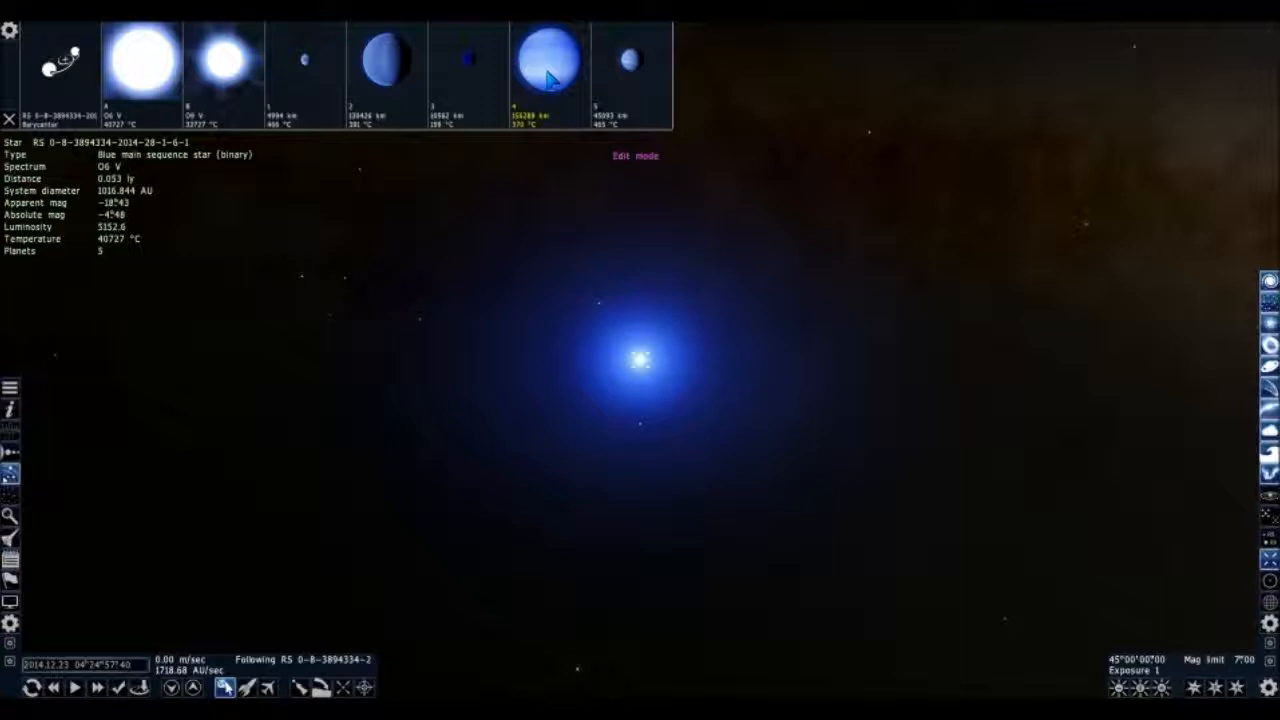
Step: Show details of one of the blue binary star's planets from the system browser
left_click(548, 70)
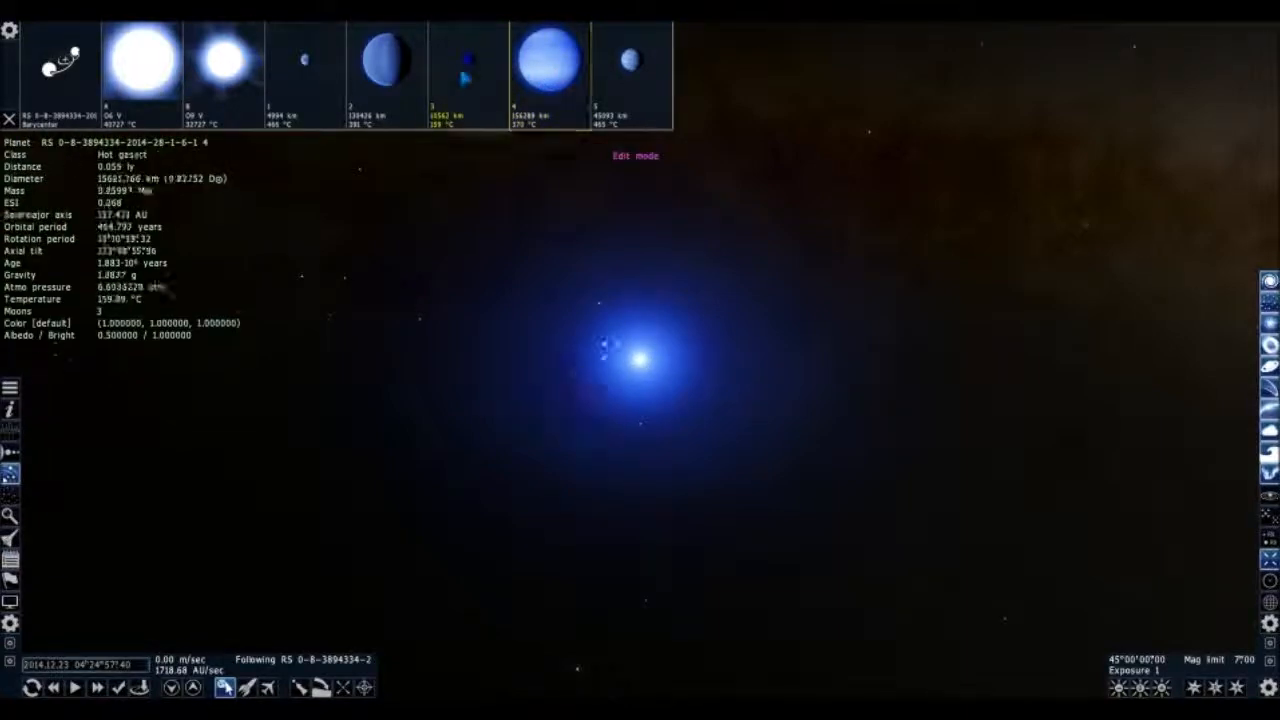
left_click(466, 76)
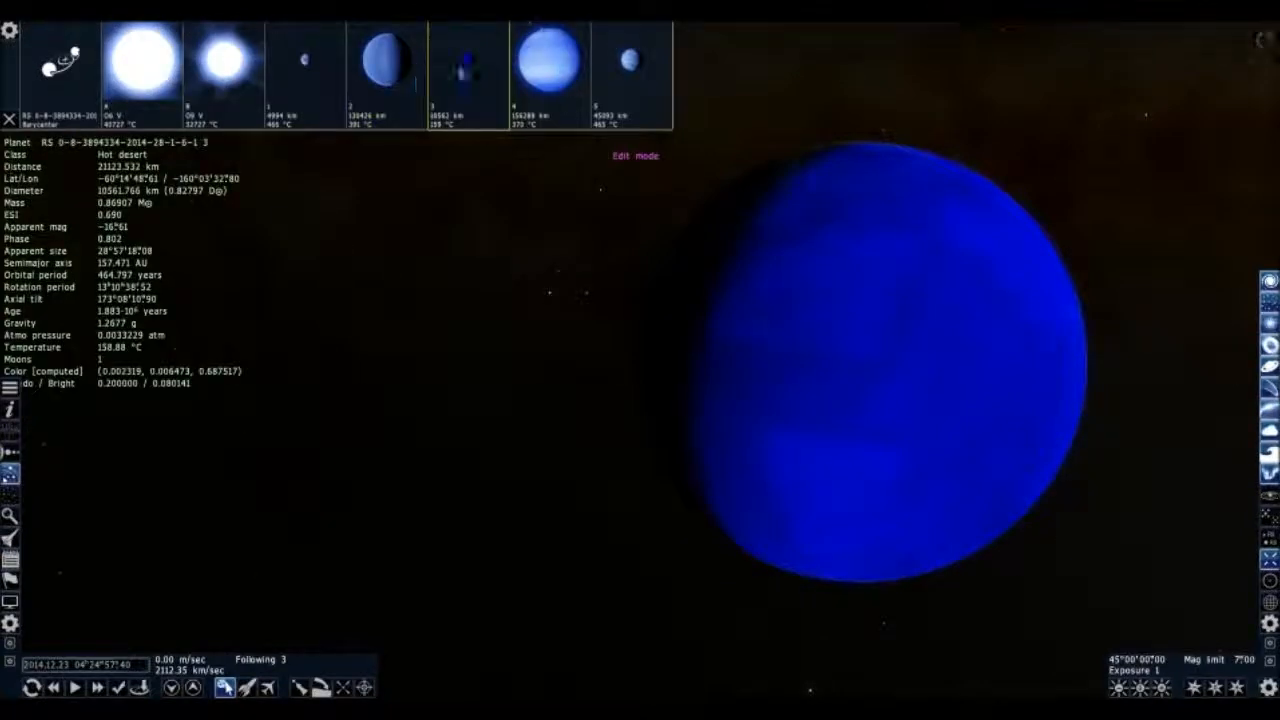
Step: Select the blue hot desert planet from the system browser before flying to it
left_click(548, 70)
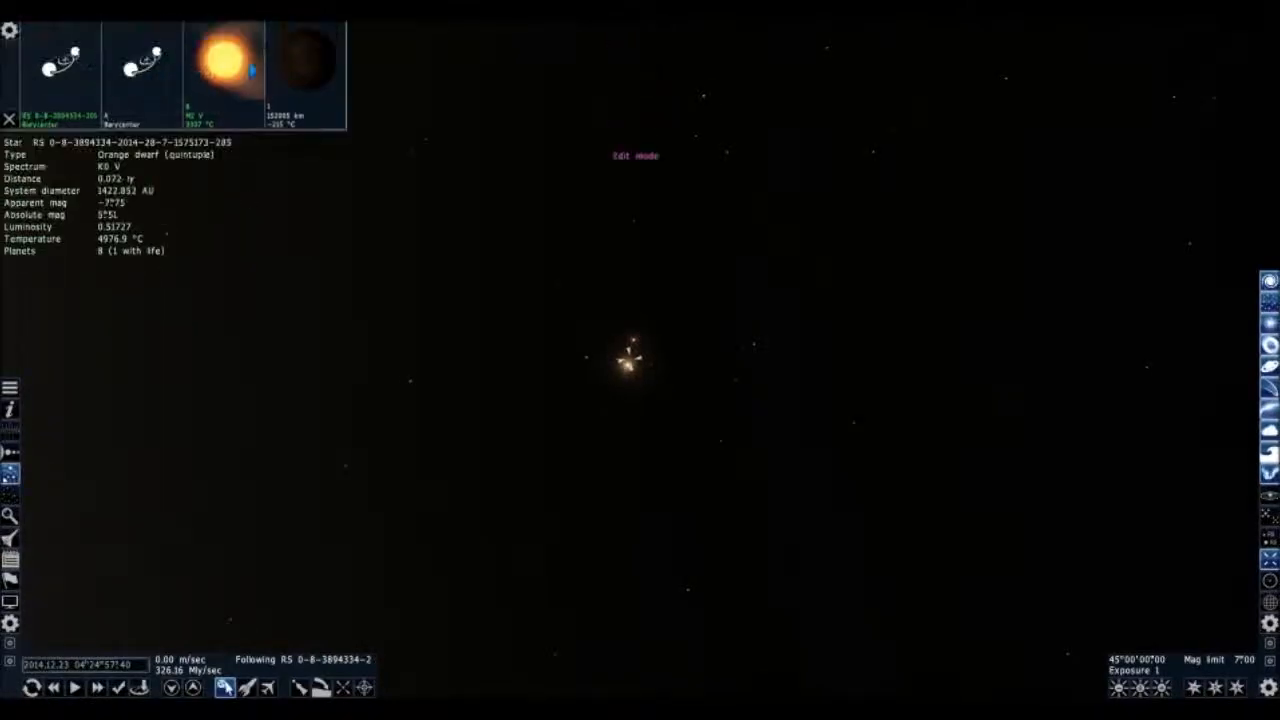
Step: Show the frozen gas giant's details, then select the orange dwarf star shining nearby
left_click(304, 70)
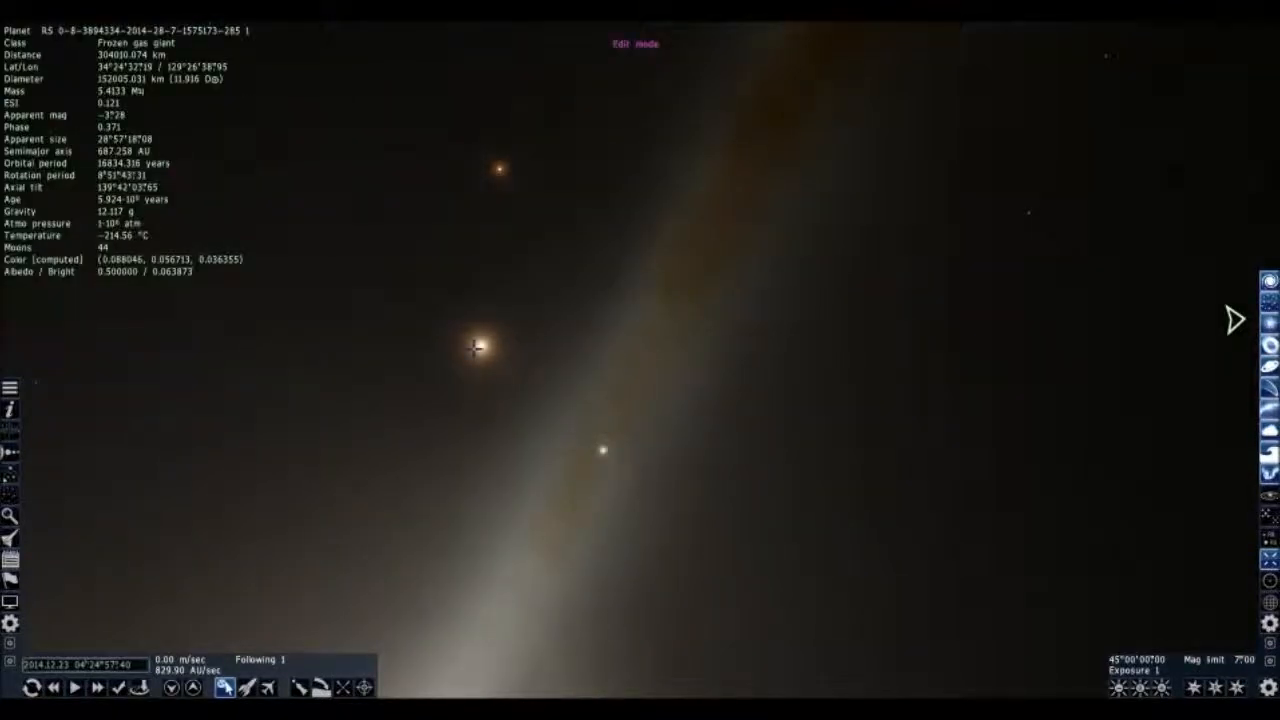
left_click(484, 346)
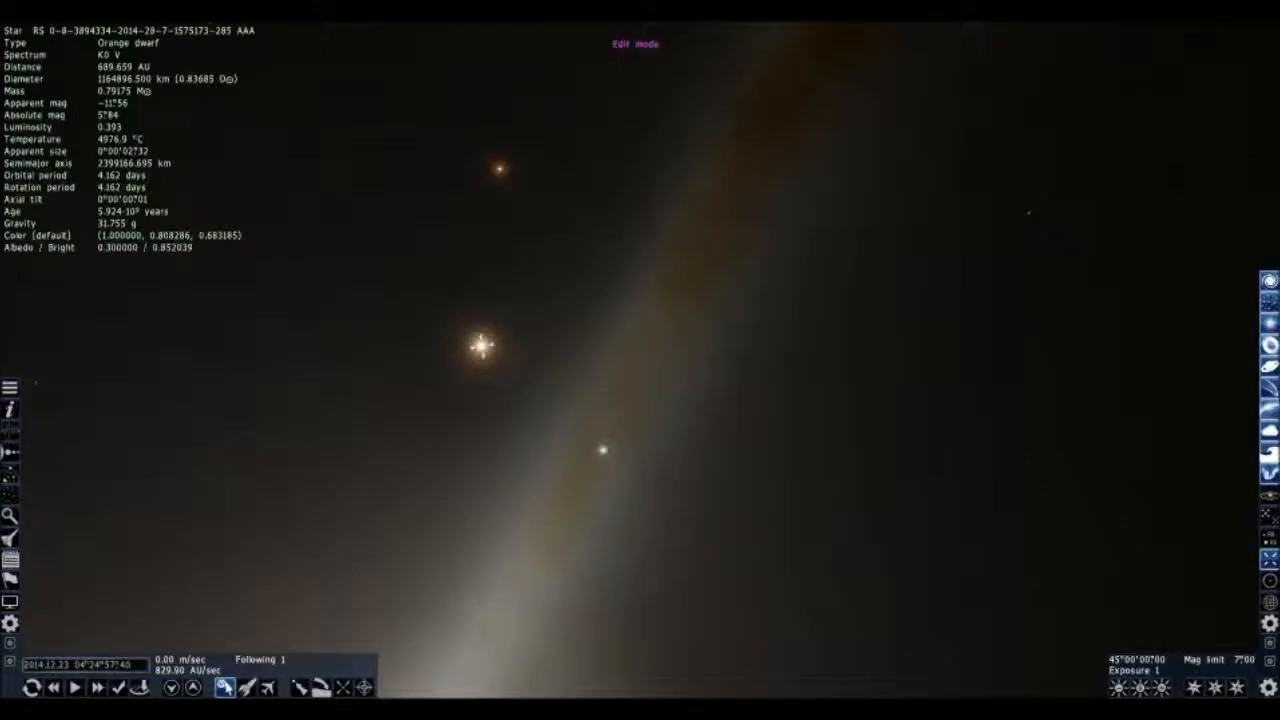